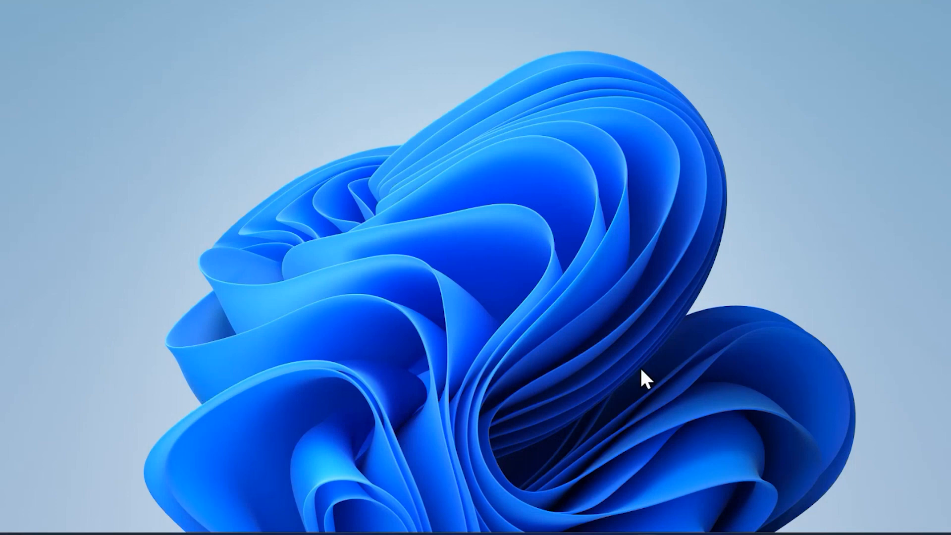
pyautogui.moveTo(529, 367)
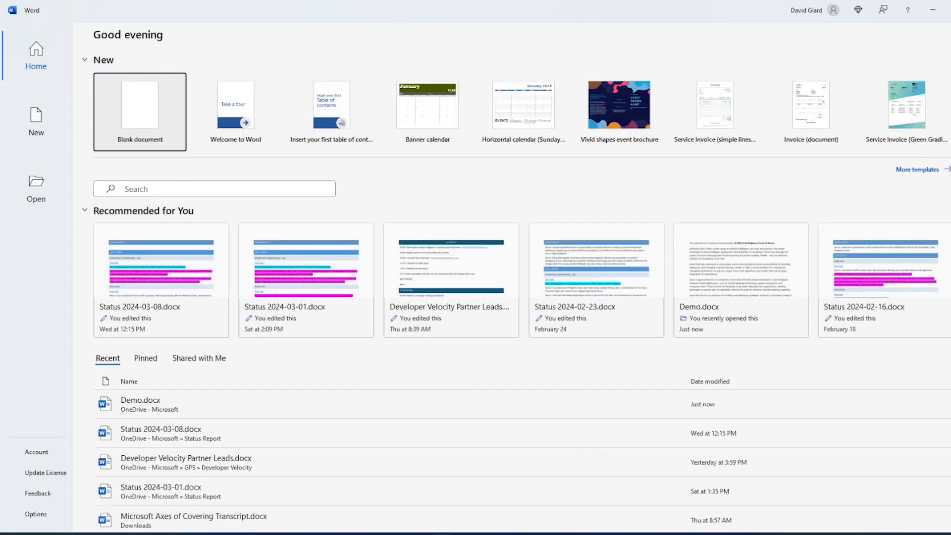
# Start a new blank Word document from the Home screen
pyautogui.click(139, 112)
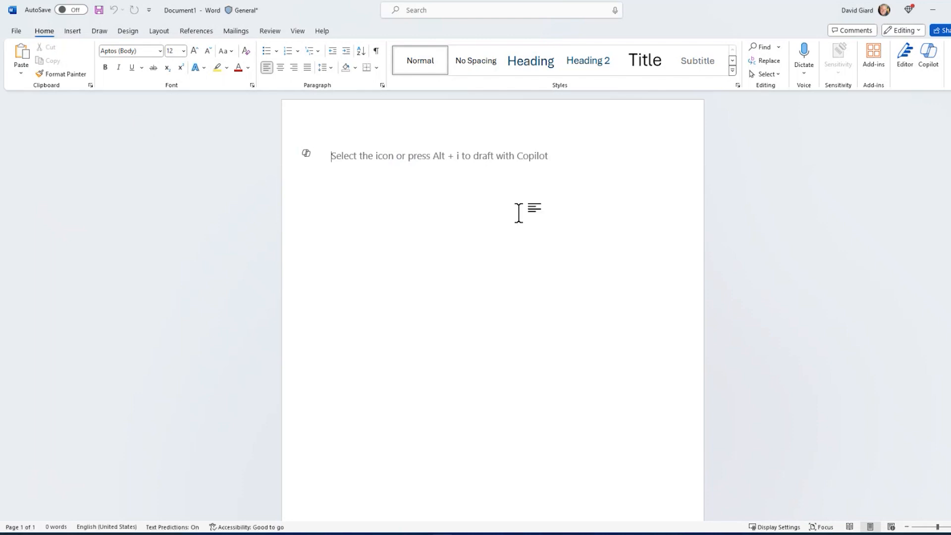
pyautogui.moveTo(399, 185)
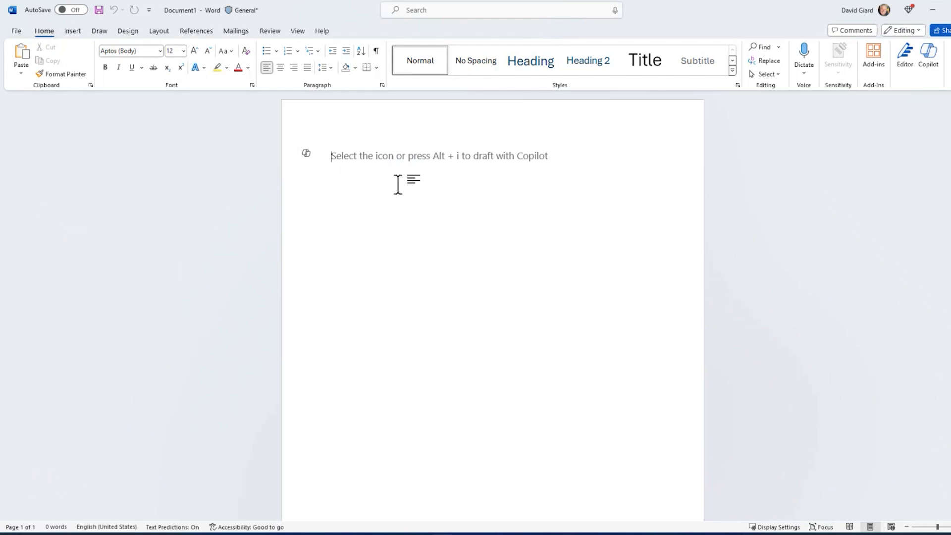
pyautogui.moveTo(691, 231)
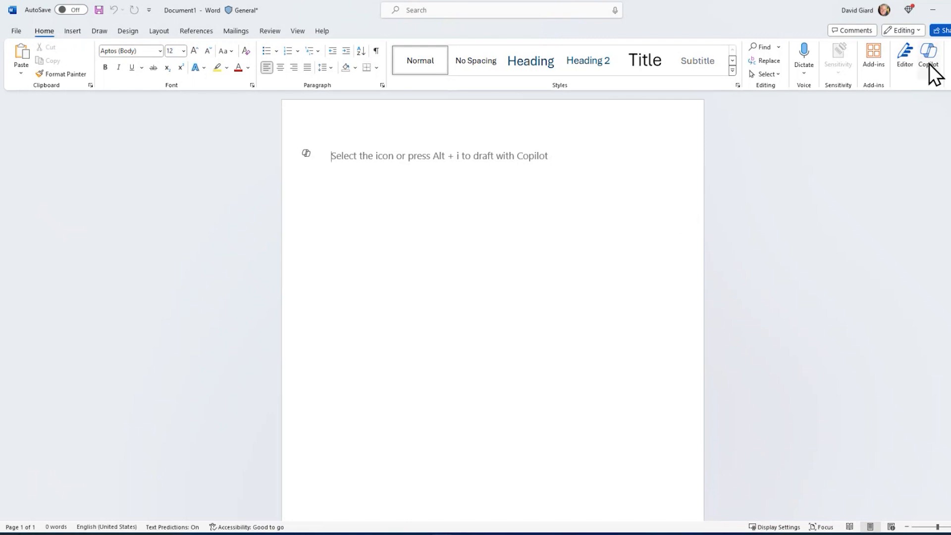
pyautogui.moveTo(722, 211)
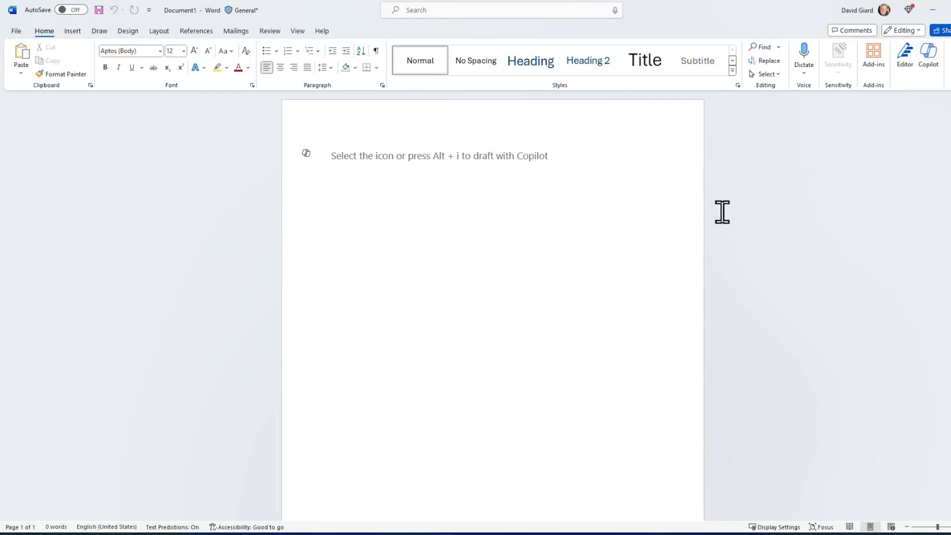
# Prompt Copilot to 'Write a 3-paragraph article about Artificial Intelligence Tools in Azure' and generate it
pyautogui.click(307, 152)
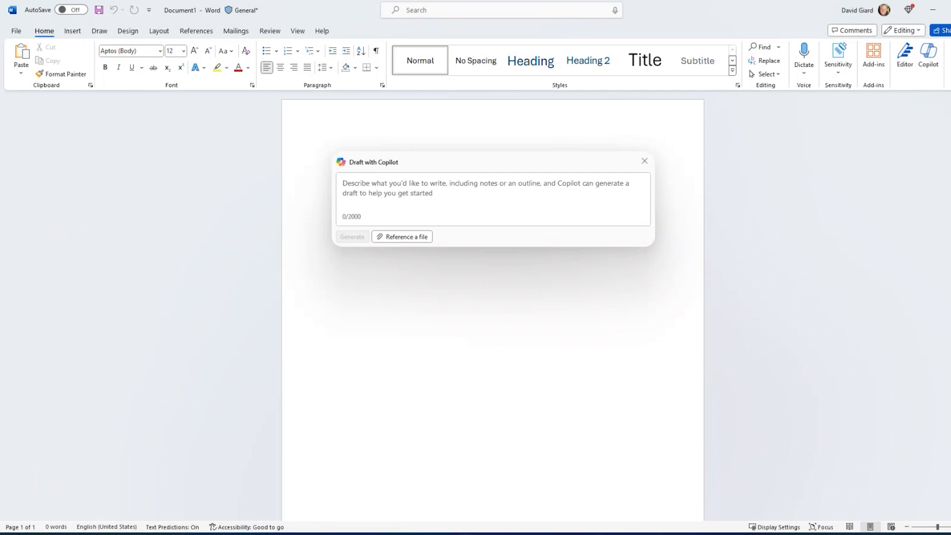
pyautogui.moveTo(84, 349)
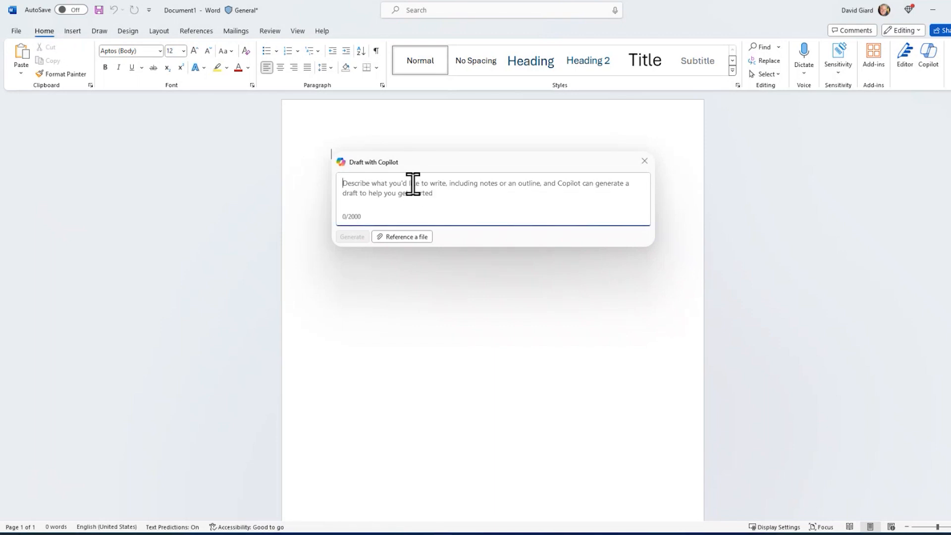
pyautogui.write('Write')
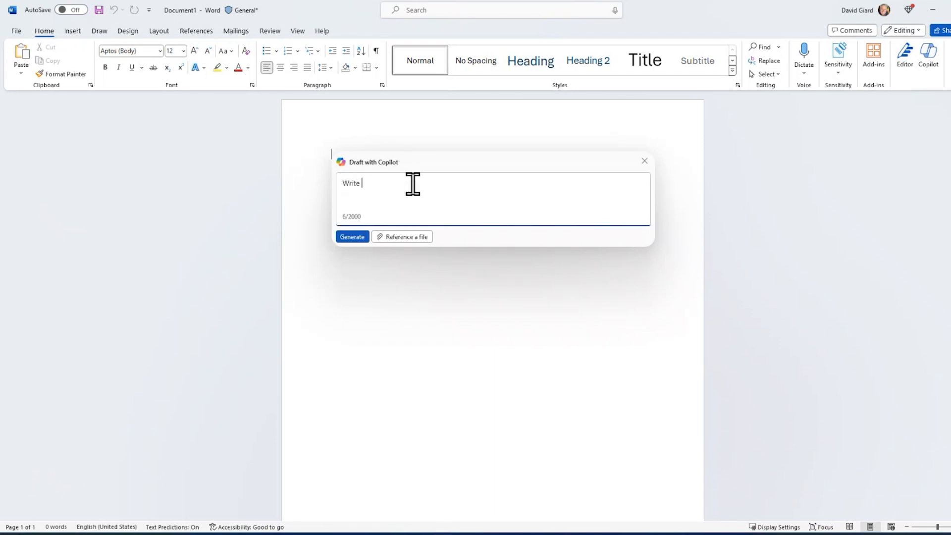
pyautogui.write('a 3-')
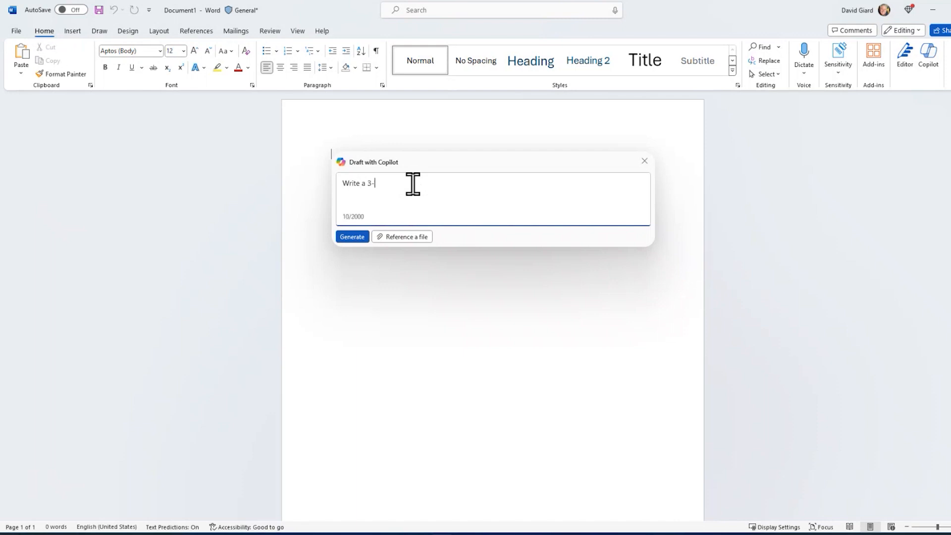
pyautogui.write('paragraph')
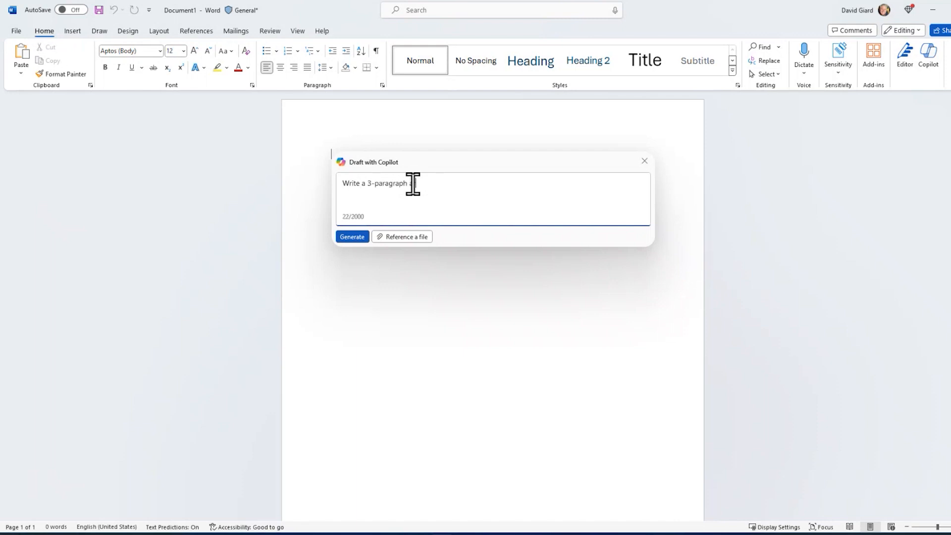
pyautogui.write('article about')
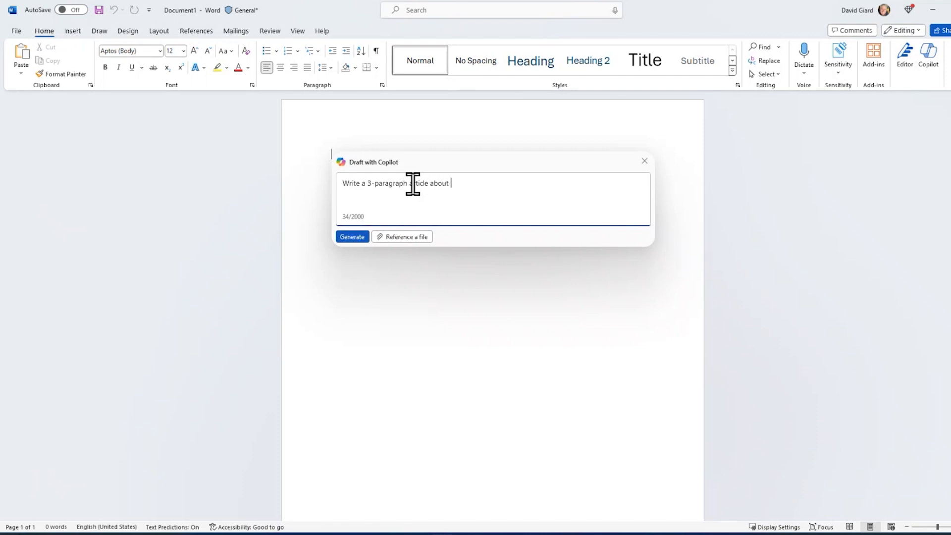
pyautogui.write('Artific')
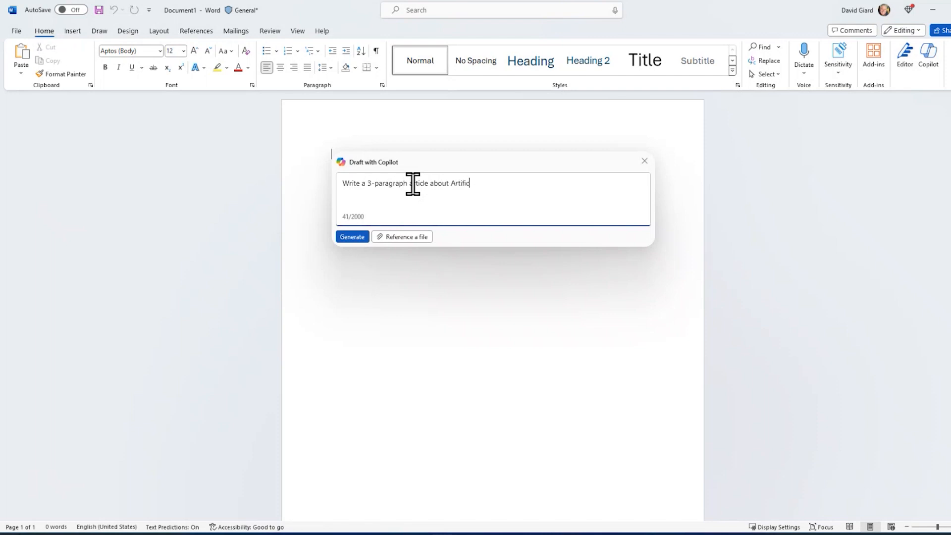
pyautogui.write('ial Intelligence Tol')
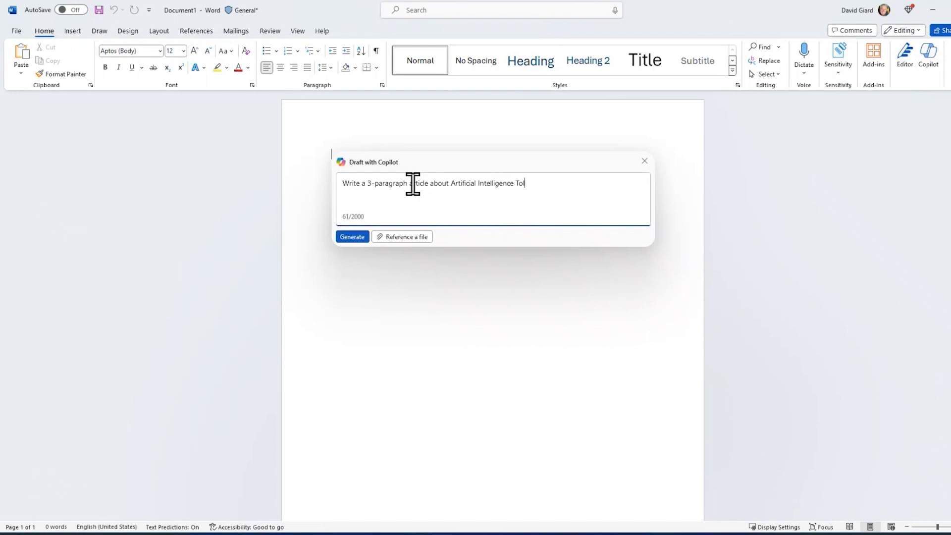
pyautogui.press('Backspace')
pyautogui.write('ols in Azure')
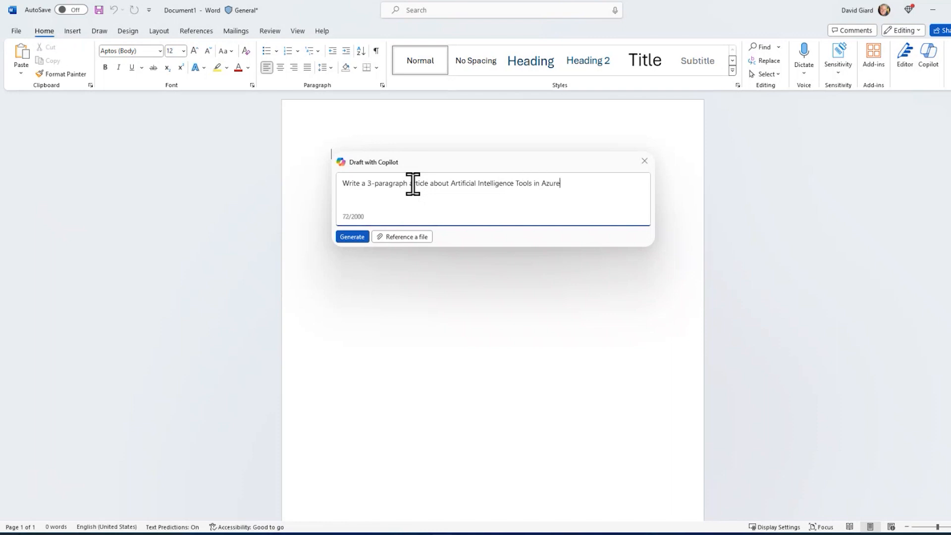
pyautogui.click(351, 237)
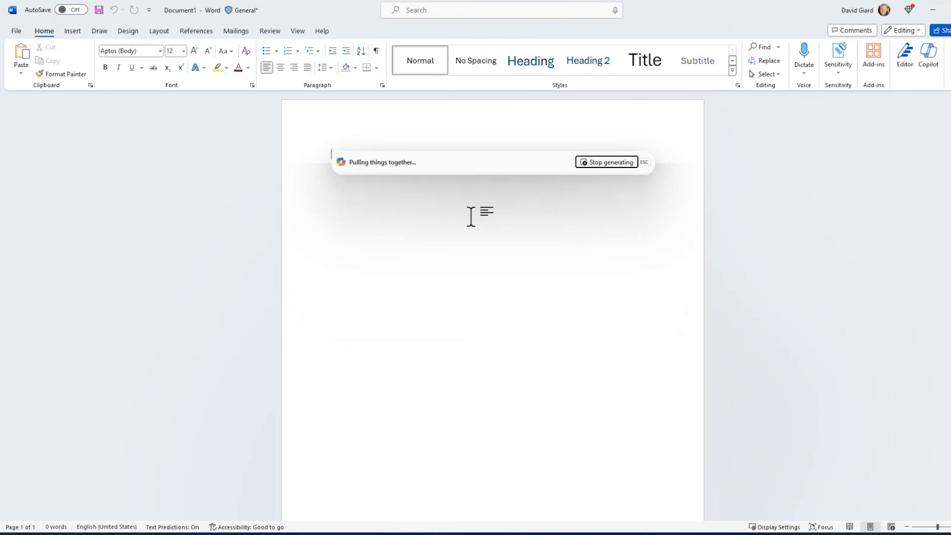
pyautogui.moveTo(526, 285)
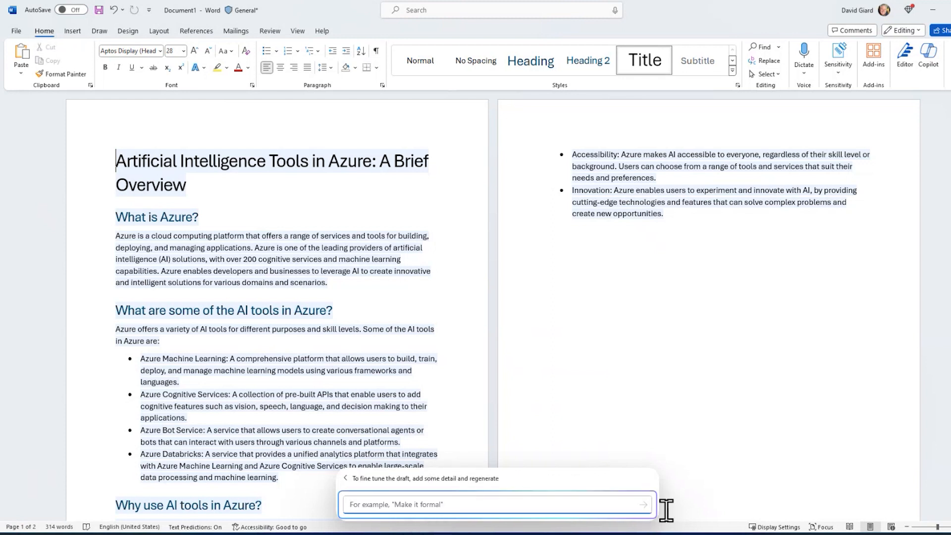
# Refine with 'Expand this article to 6 paragraphs' and keep the expanded draft
pyautogui.write('Ex')
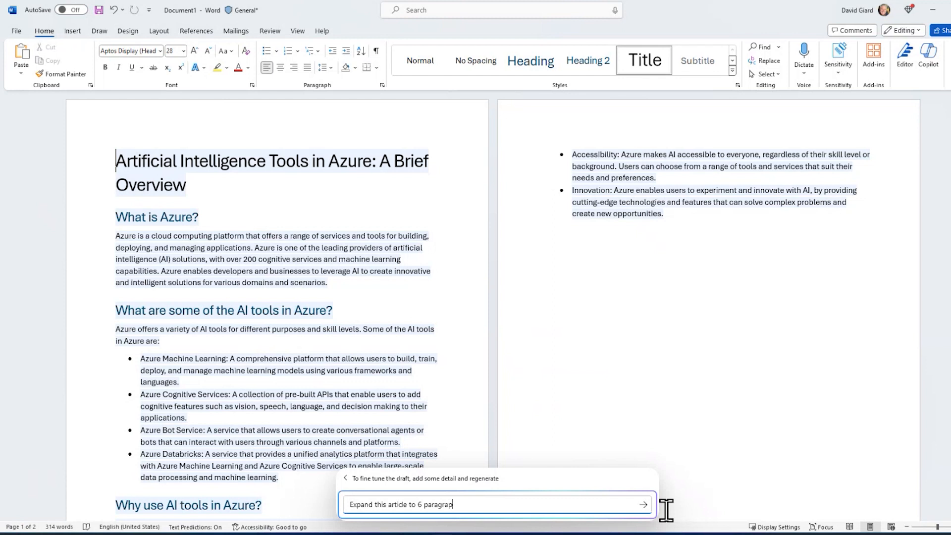
pyautogui.write('hs')
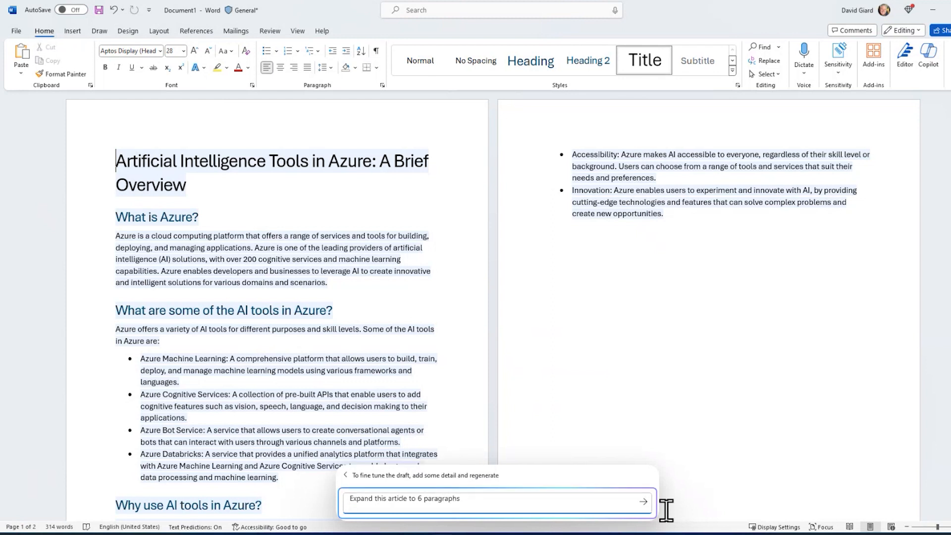
pyautogui.click(643, 502)
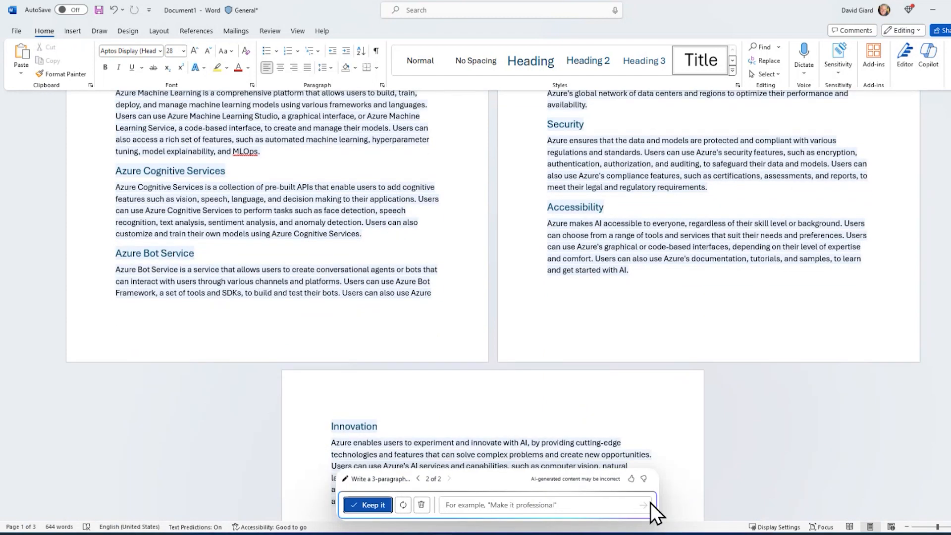
pyautogui.click(368, 504)
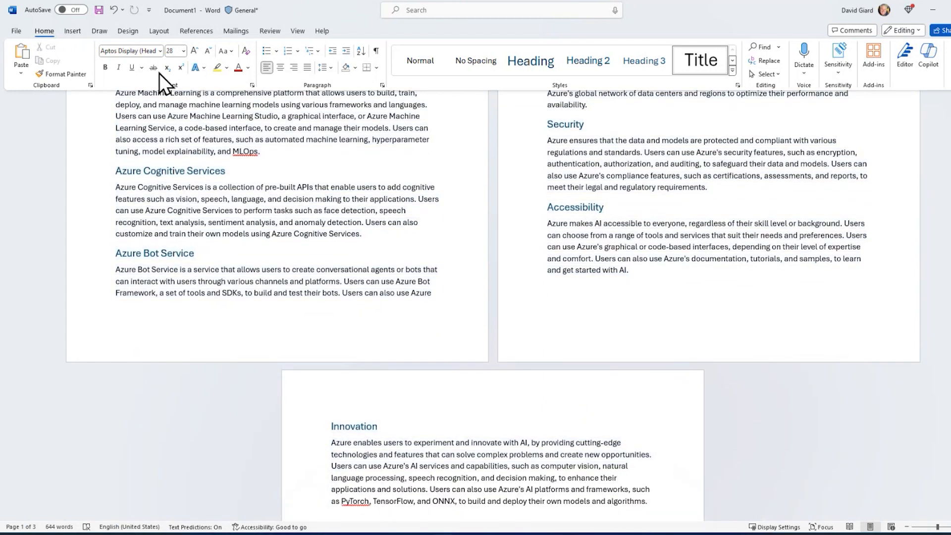
# Save the document to OneDrive - Microsoft as 'Artificial Intelligence Tools in Azure.docx'
pyautogui.click(98, 9)
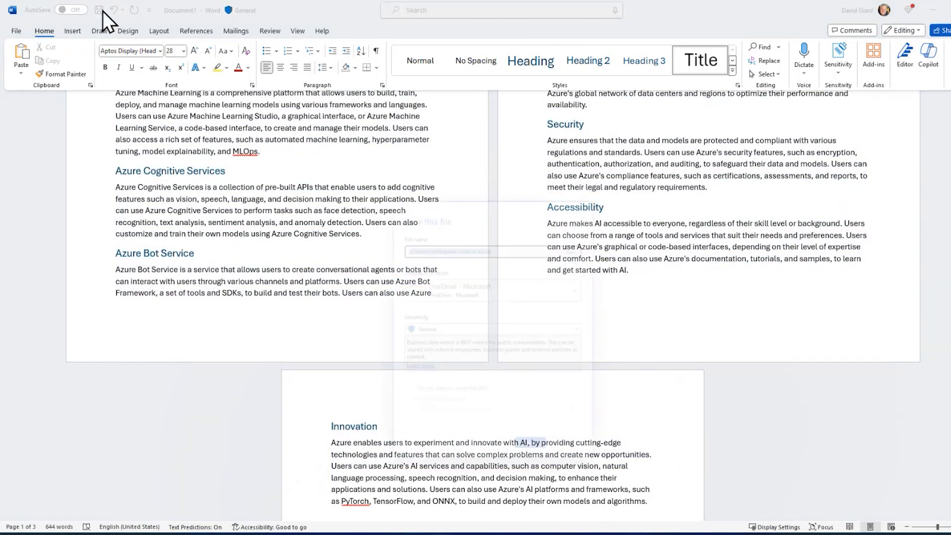
pyautogui.click(98, 9)
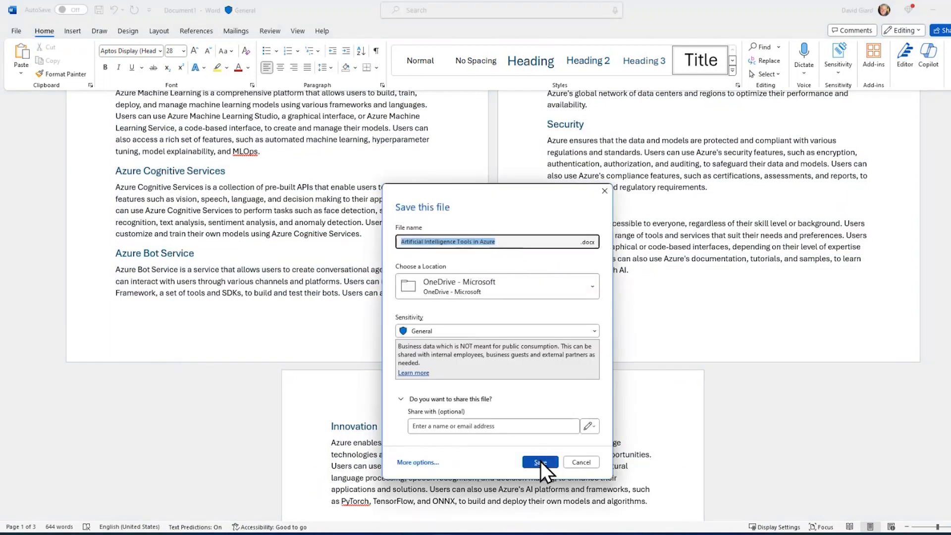
pyautogui.click(539, 463)
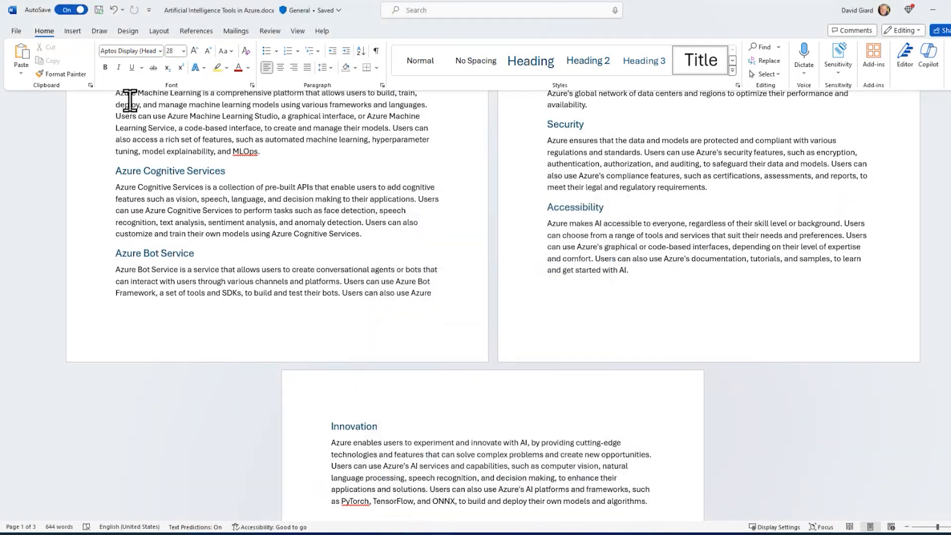
# Copy an edit sharing link for the article from the Share dialog and close it
pyautogui.click(16, 31)
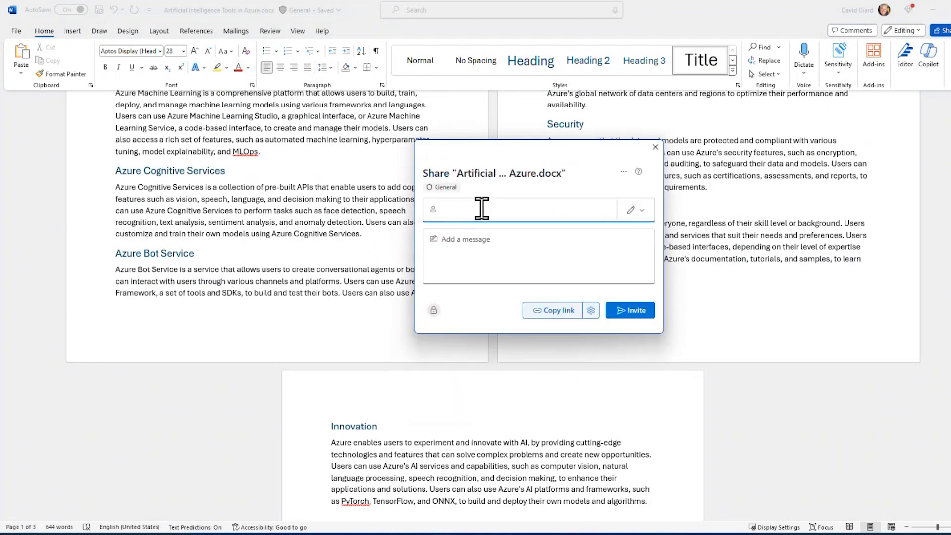
pyautogui.click(552, 310)
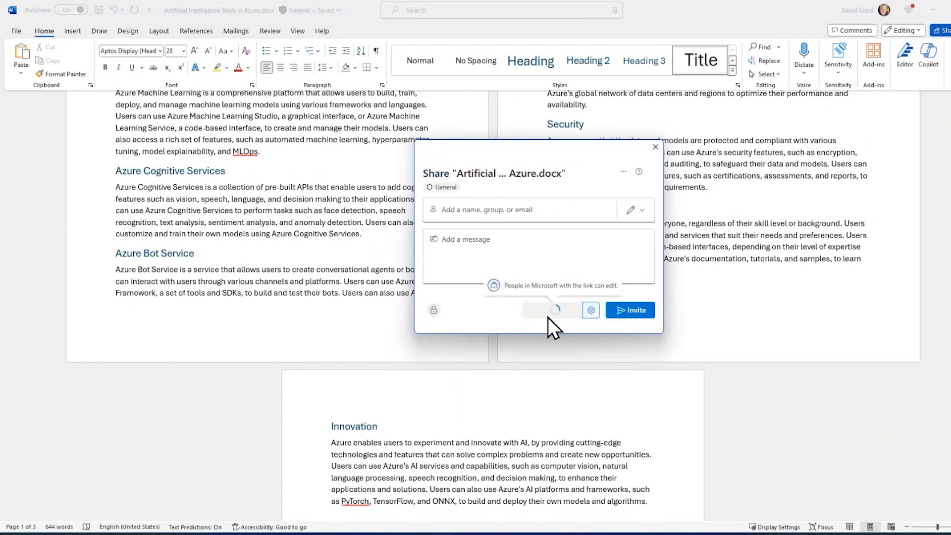
pyautogui.click(552, 310)
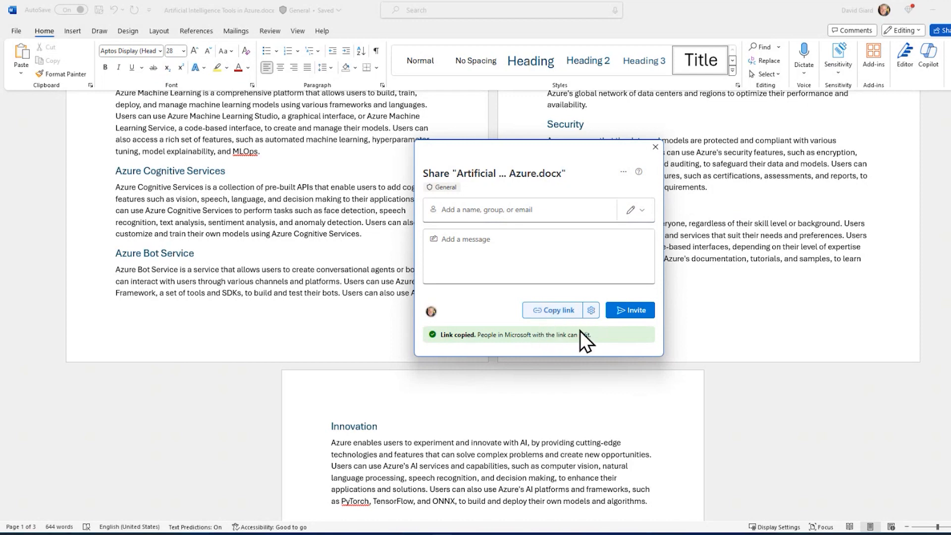
pyautogui.moveTo(638, 171)
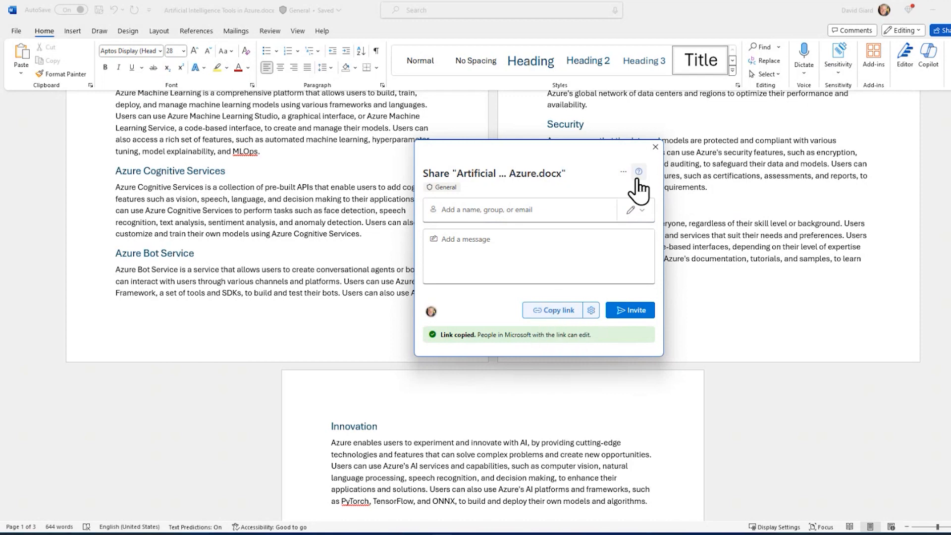
pyautogui.click(655, 147)
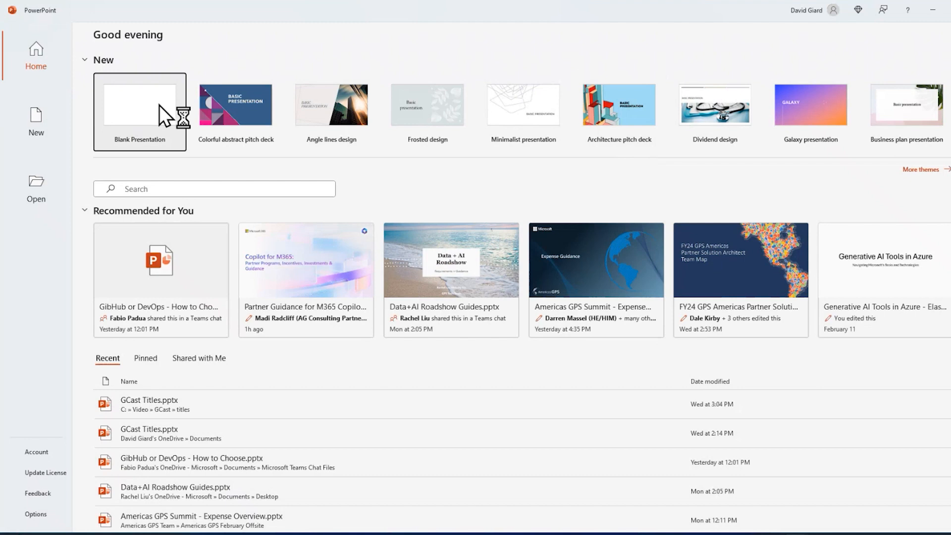
# Create a blank PowerPoint presentation and show the Copilot chat pane beside it
pyautogui.click(140, 111)
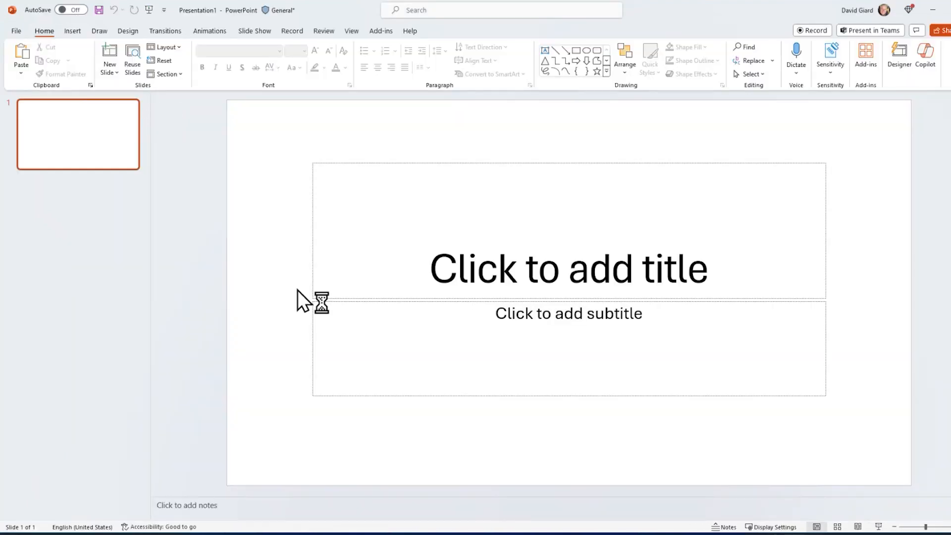
pyautogui.click(898, 62)
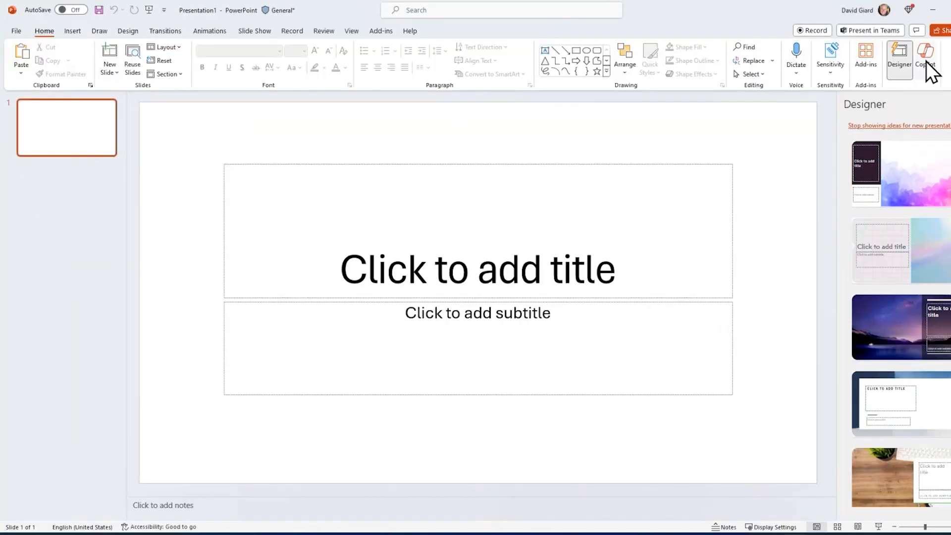
pyautogui.click(924, 59)
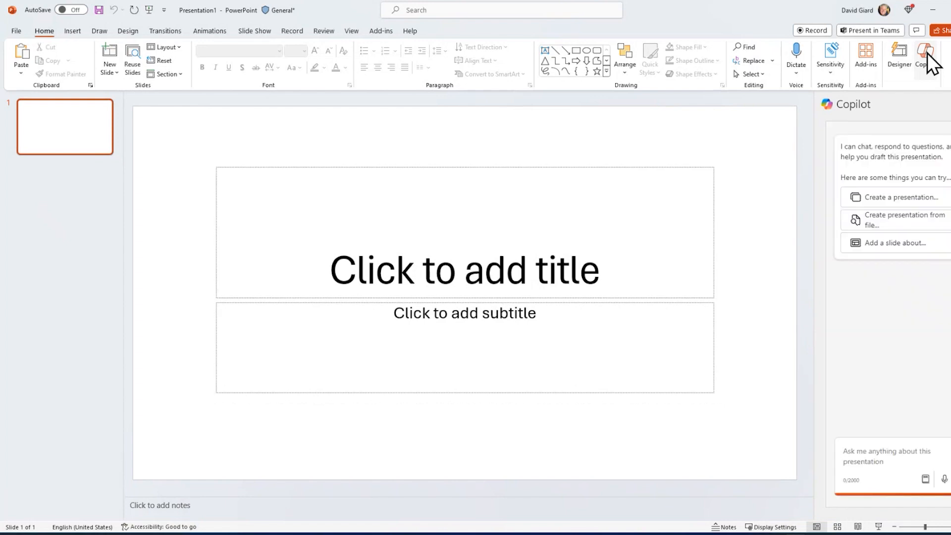
pyautogui.moveTo(863, 460)
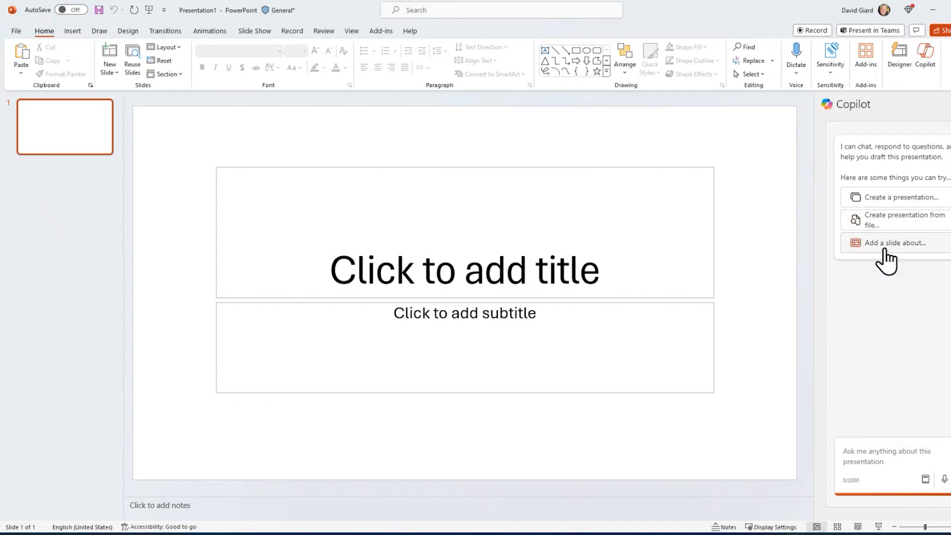
pyautogui.moveTo(900, 197)
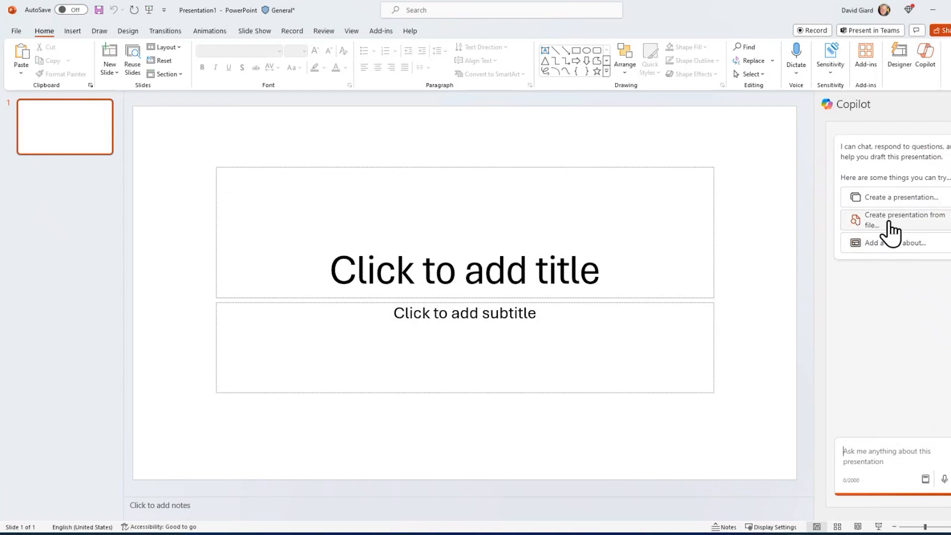
# Choose Create presentation from file to build the deck from the Word article
pyautogui.click(904, 220)
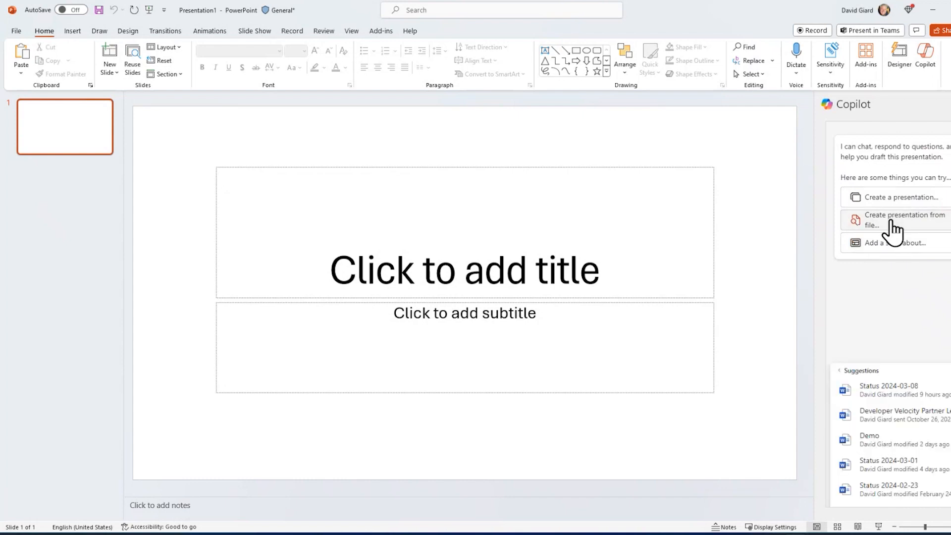
pyautogui.click(904, 220)
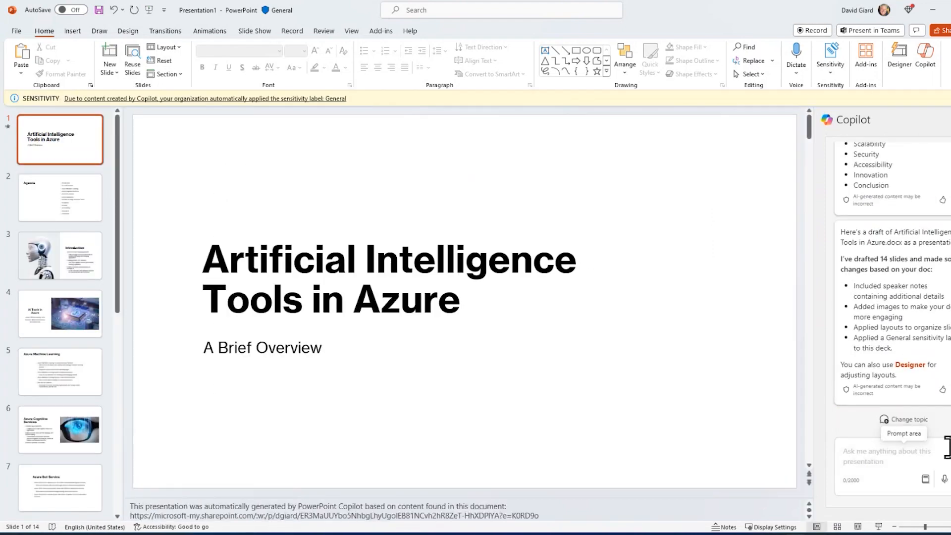
# Review the Introduction, Azure Machine Learning, Cognitive Services, Accessibility and Innovation slides
pyautogui.click(60, 255)
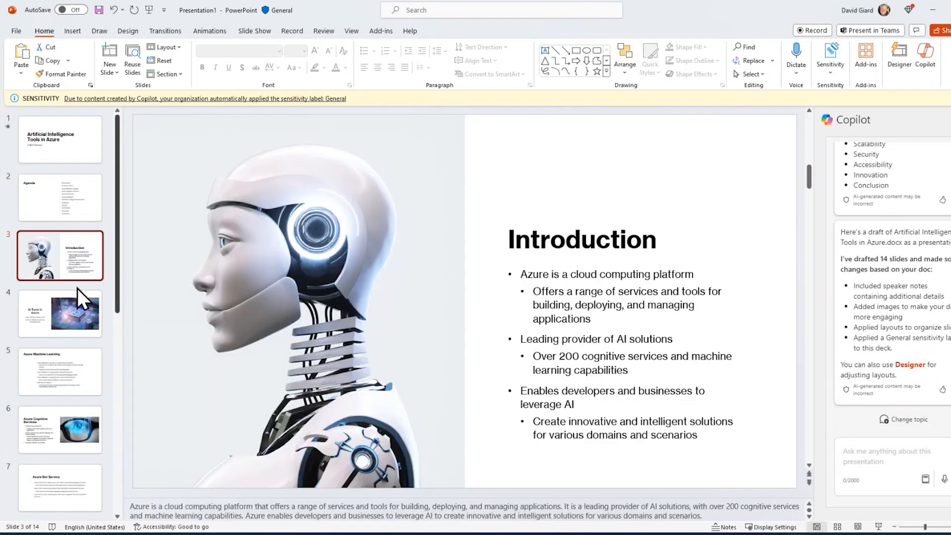
pyautogui.moveTo(276, 297)
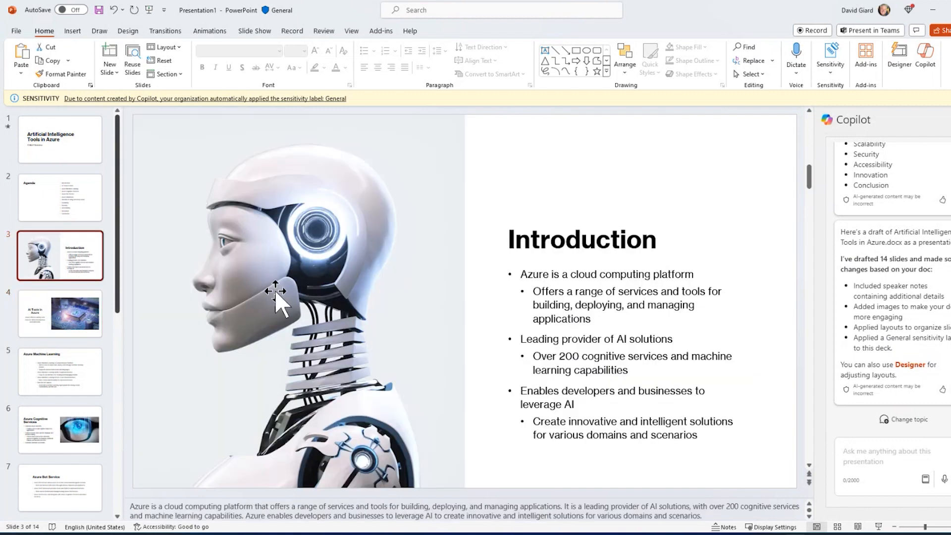
pyautogui.click(61, 429)
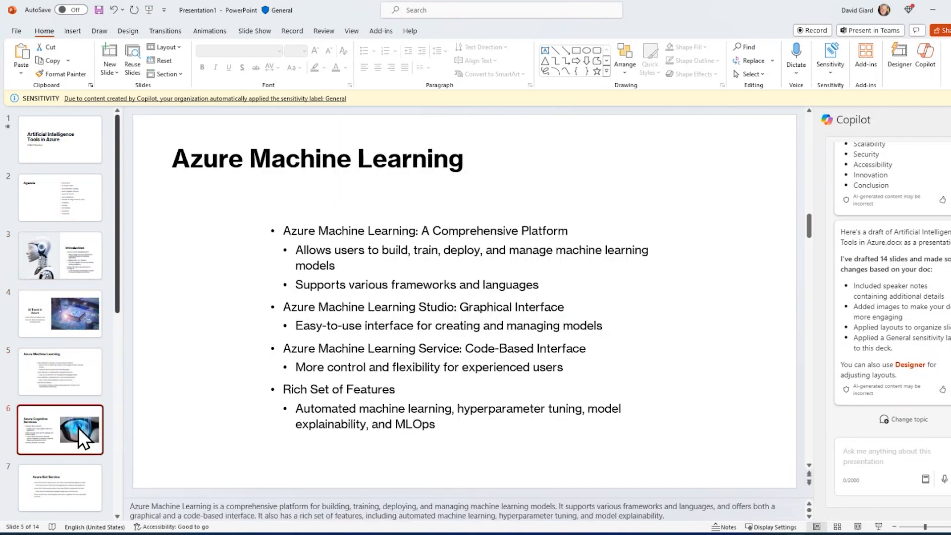
pyautogui.click(61, 404)
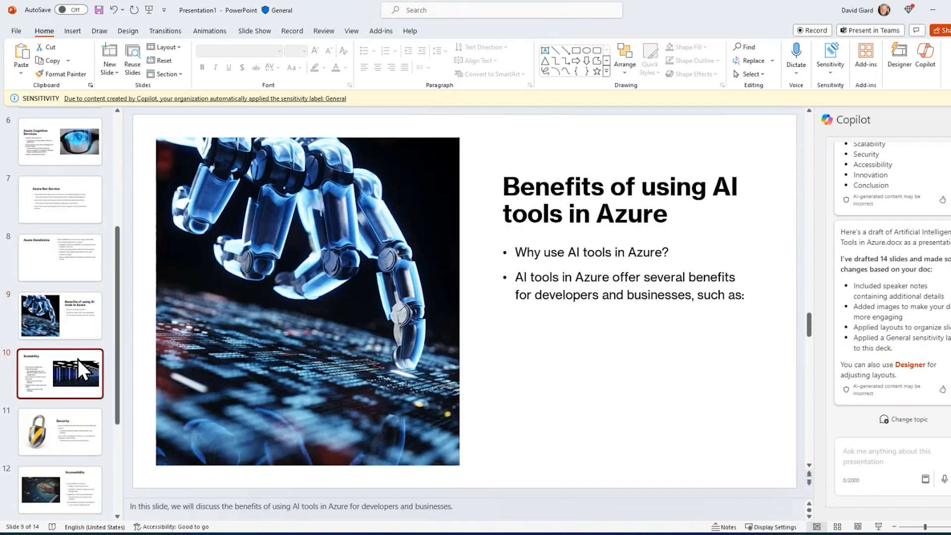
pyautogui.click(60, 449)
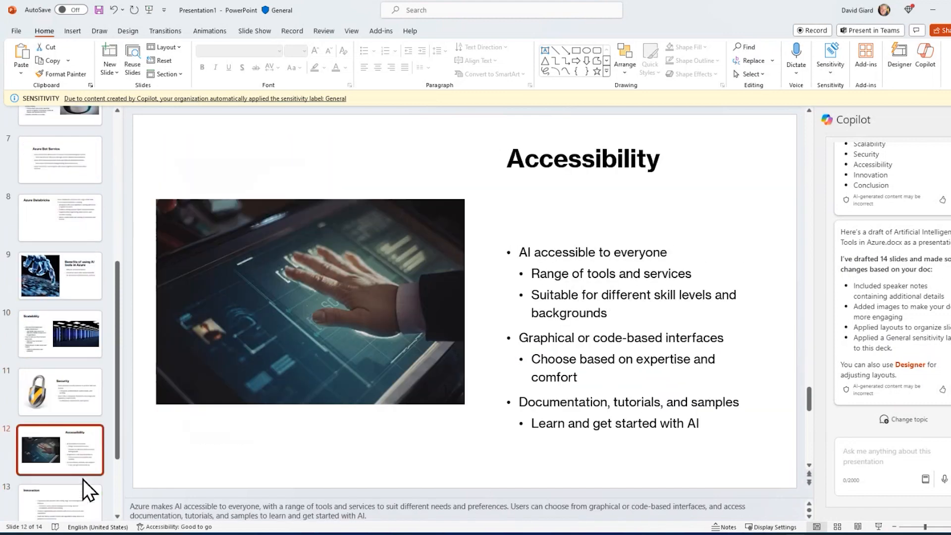
pyautogui.click(60, 462)
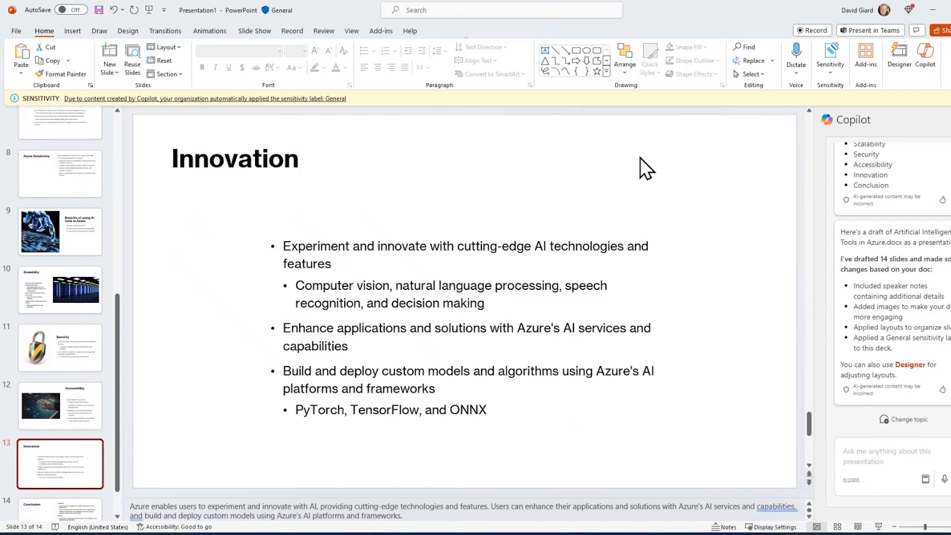